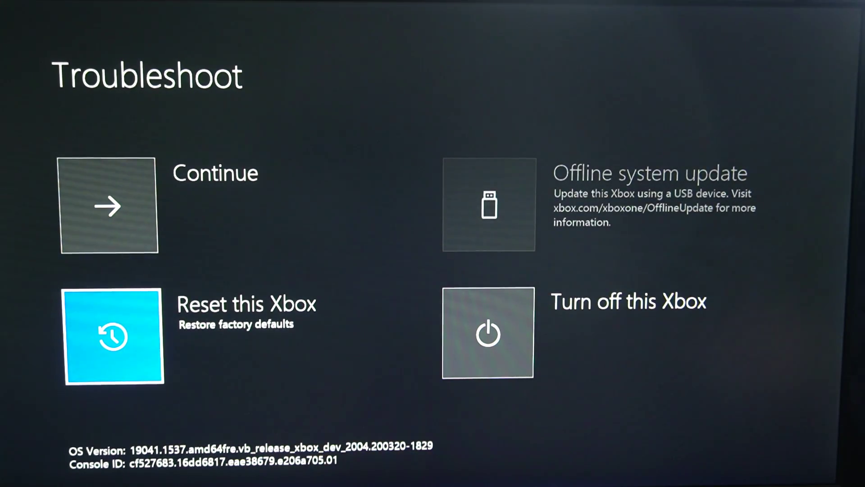
Choose Reset this Xbox to show the keep-games-and-apps or remove-everything reset options.
left_click(112, 341)
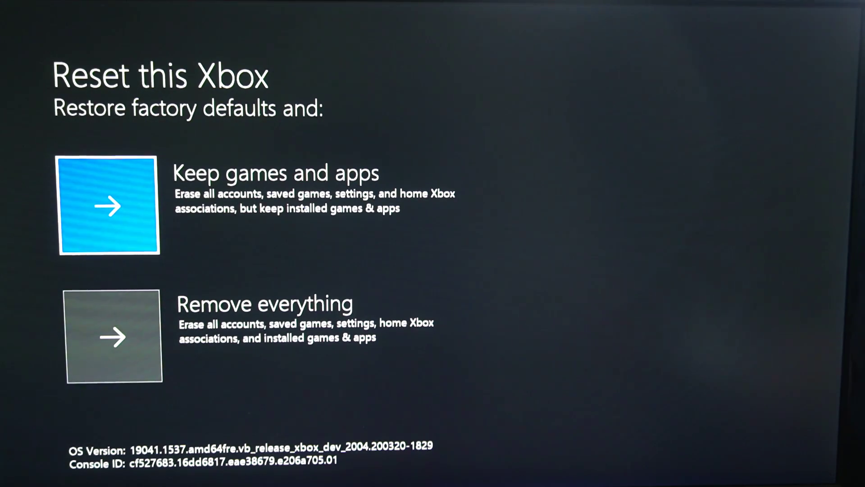